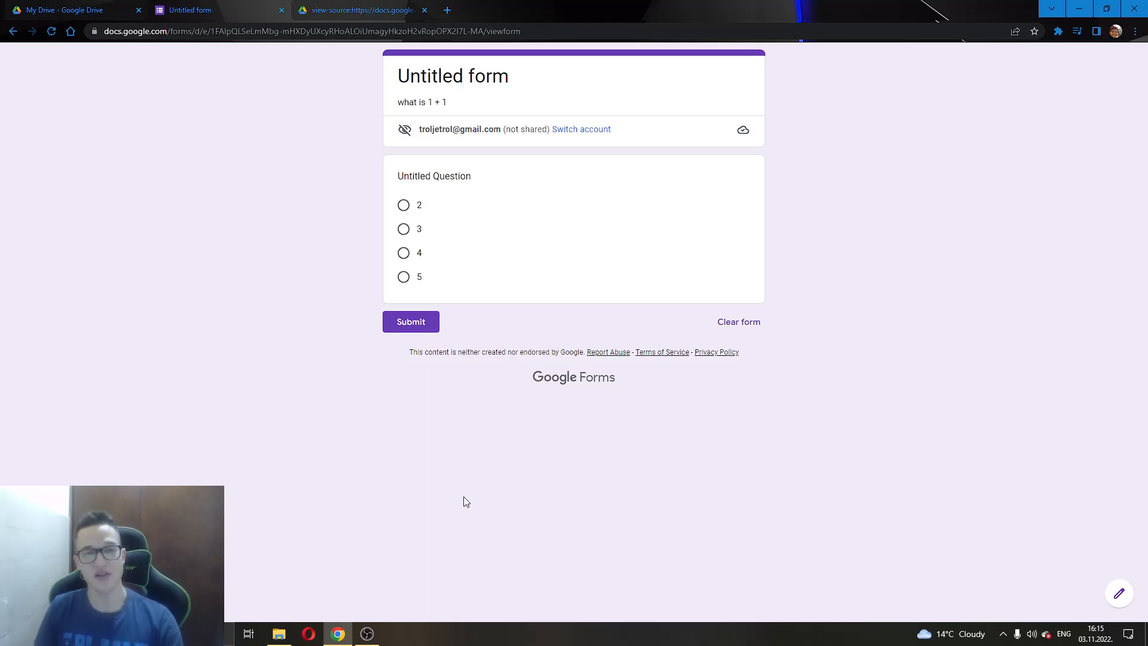
pyautogui.moveTo(586, 140)
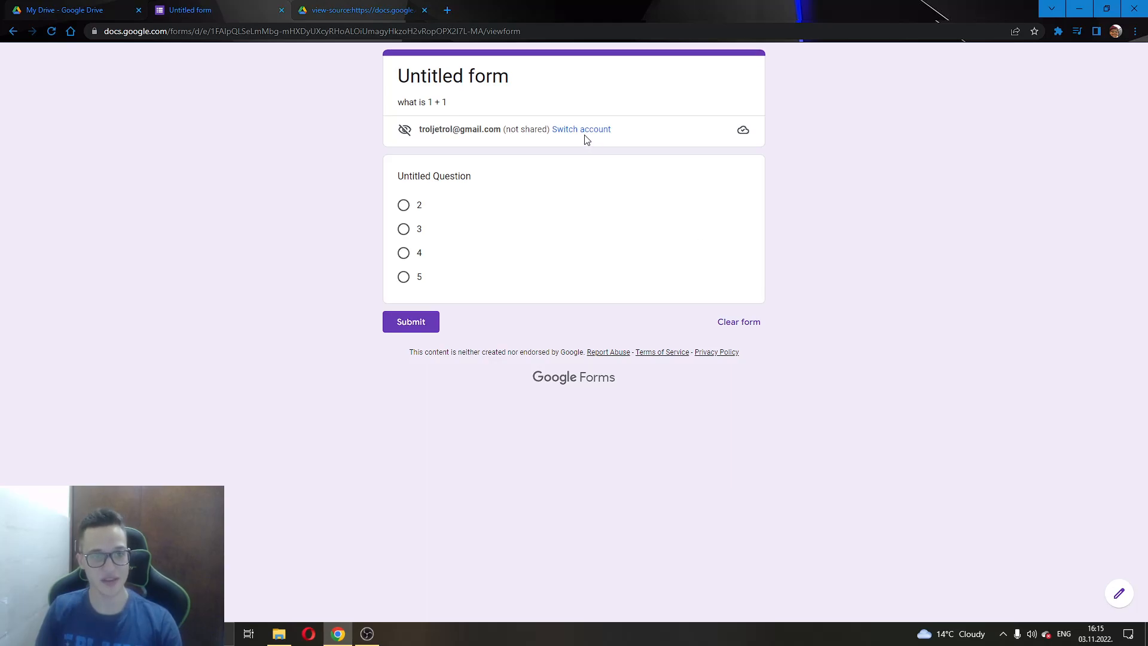
pyautogui.moveTo(443, 103)
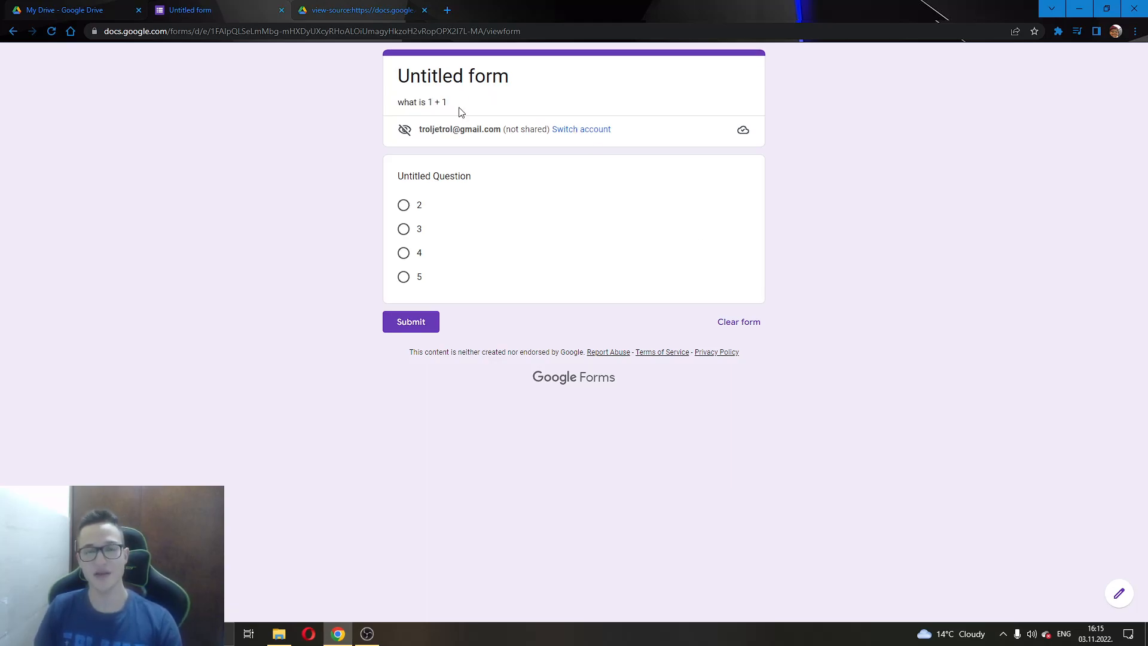
pyautogui.moveTo(491, 108)
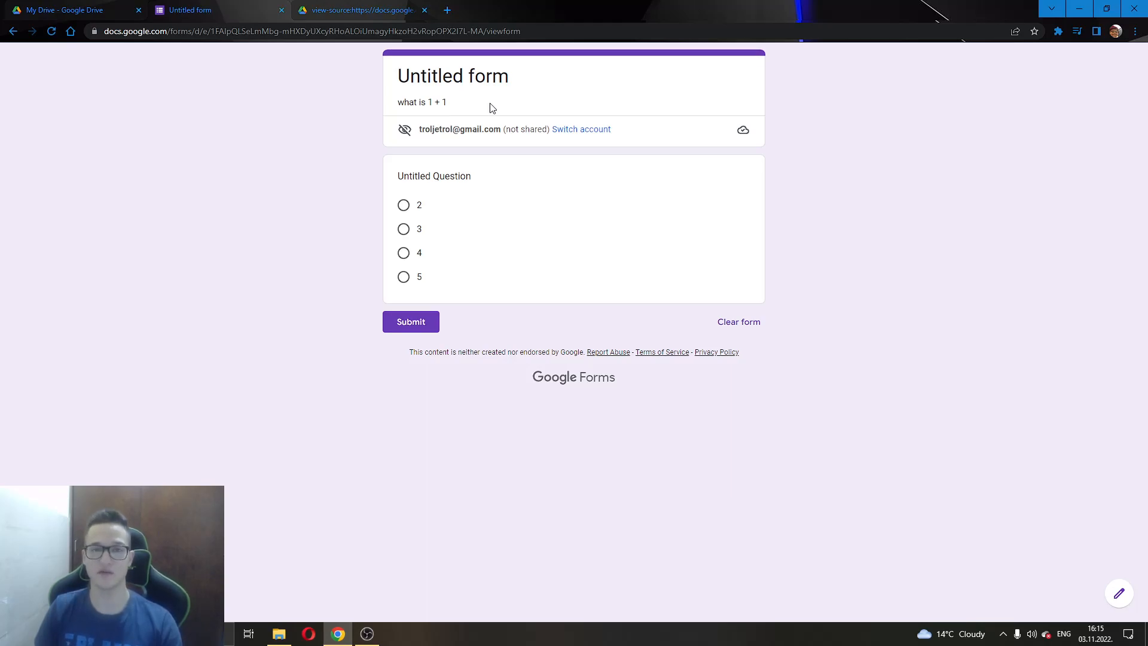
pyautogui.moveTo(461, 108)
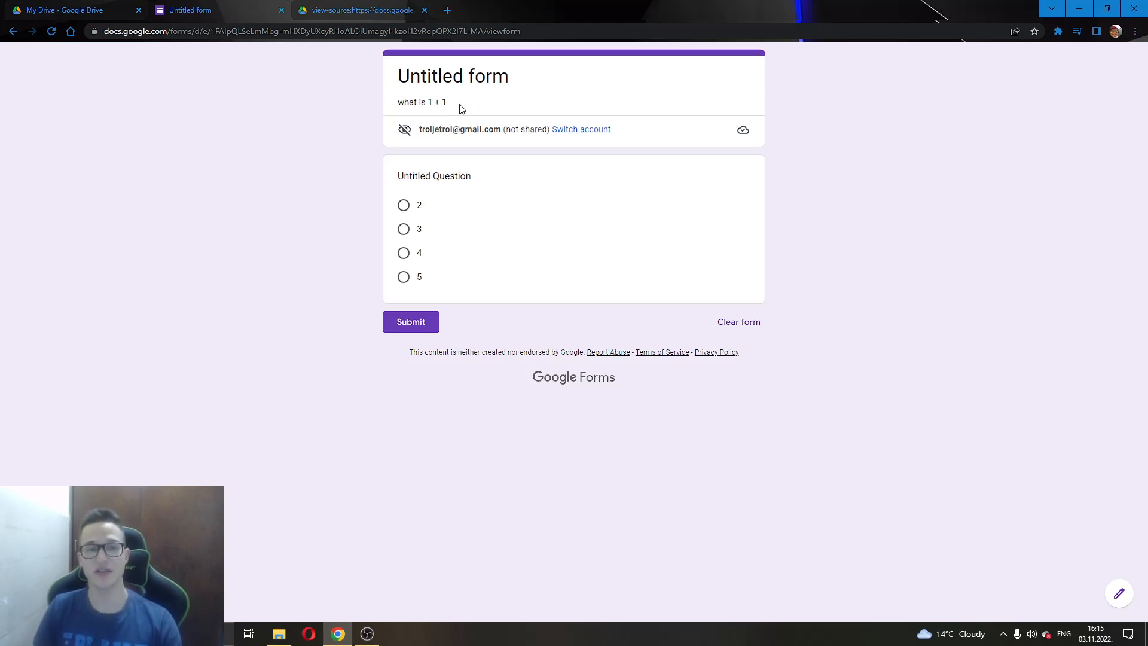
pyautogui.moveTo(423, 212)
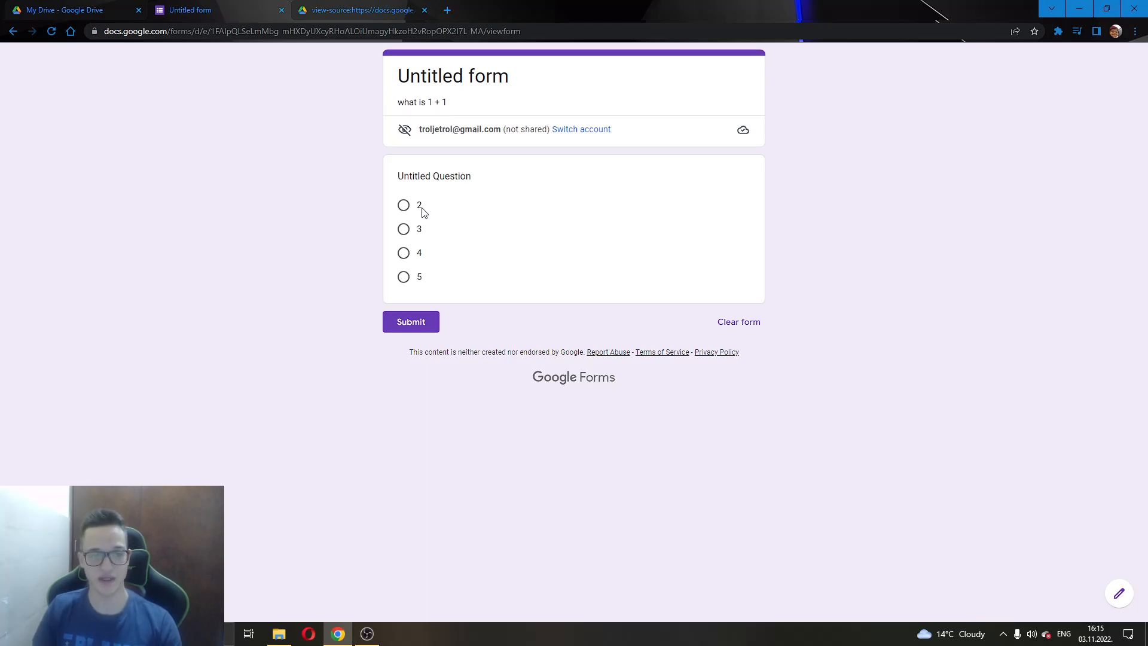
pyautogui.moveTo(373, 191)
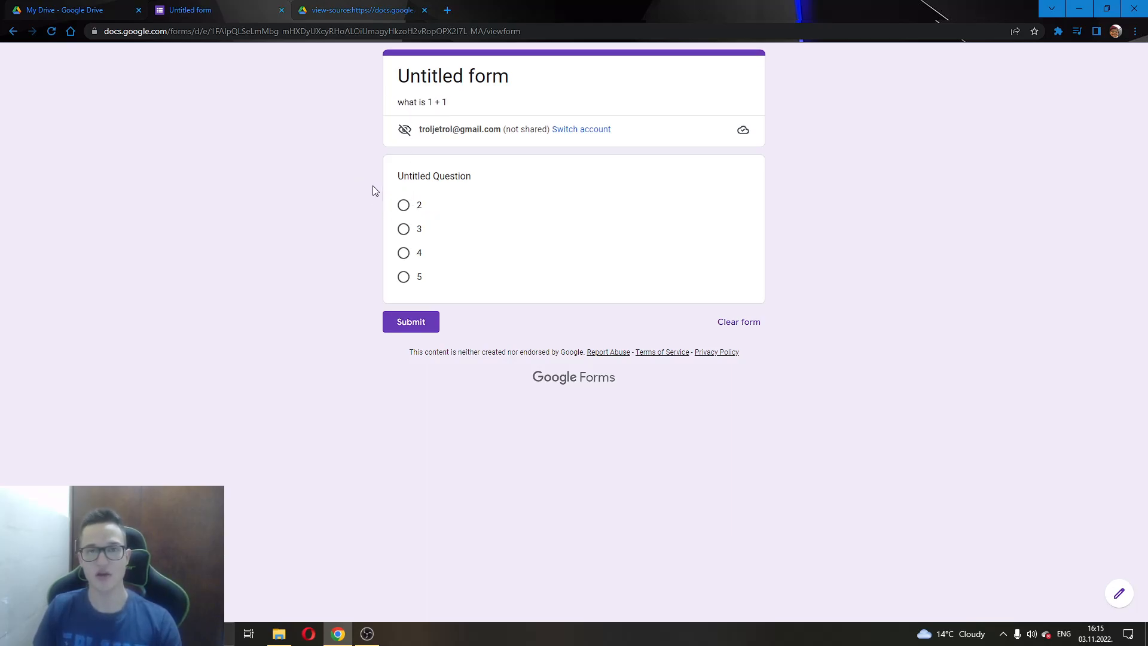
pyautogui.moveTo(389, 225)
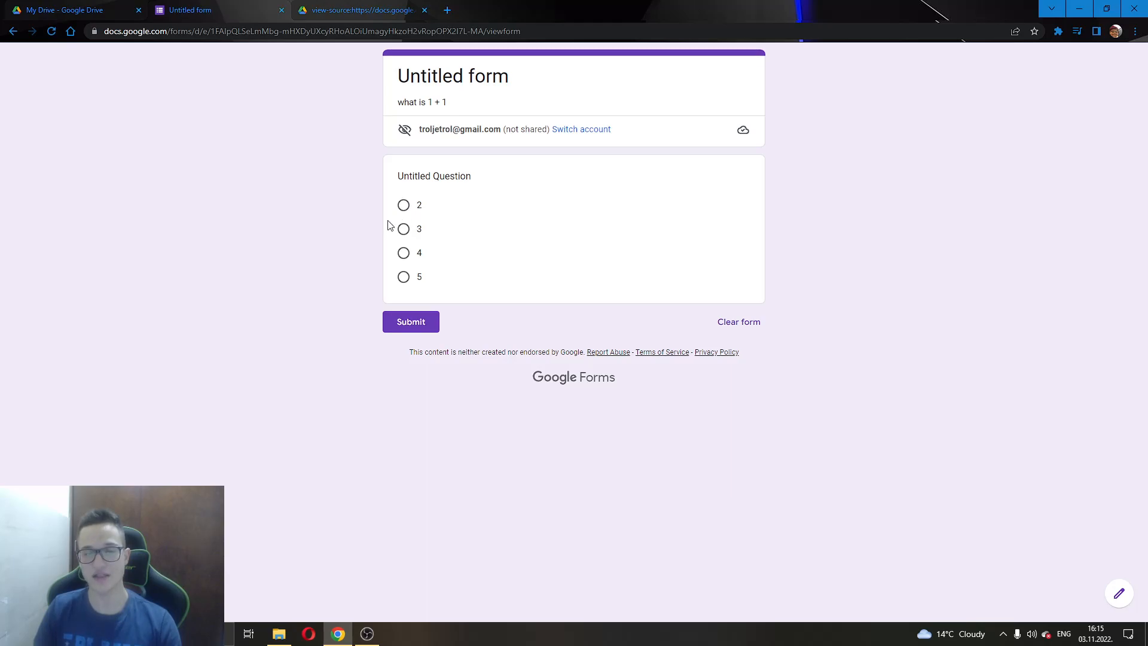
pyautogui.moveTo(125, 223)
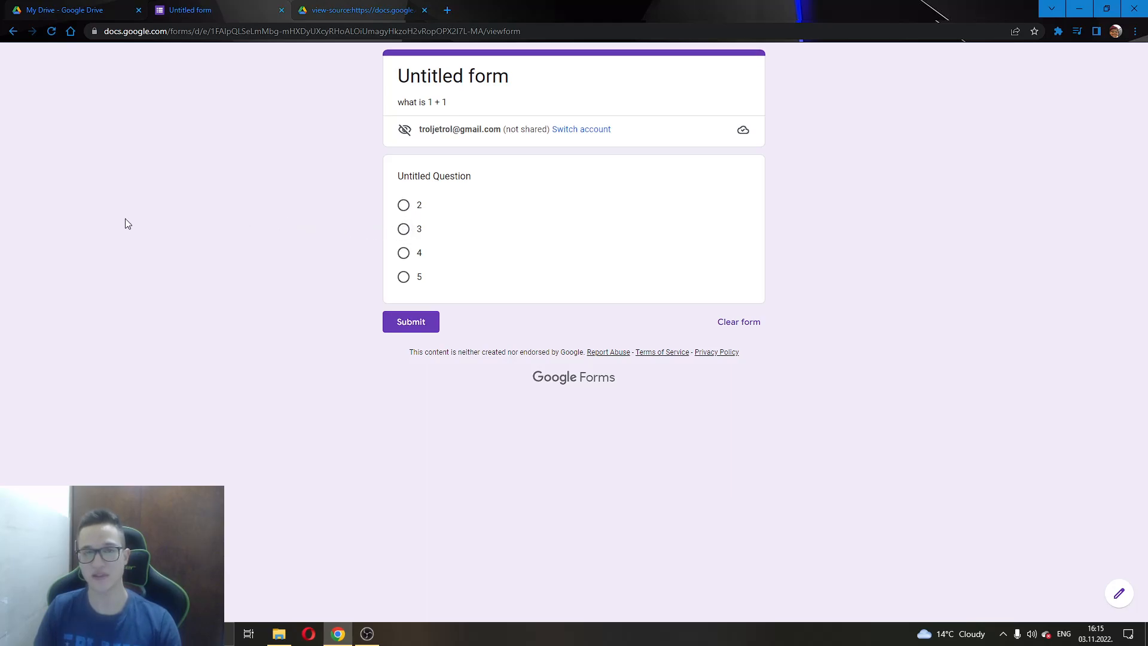
pyautogui.moveTo(264, 178)
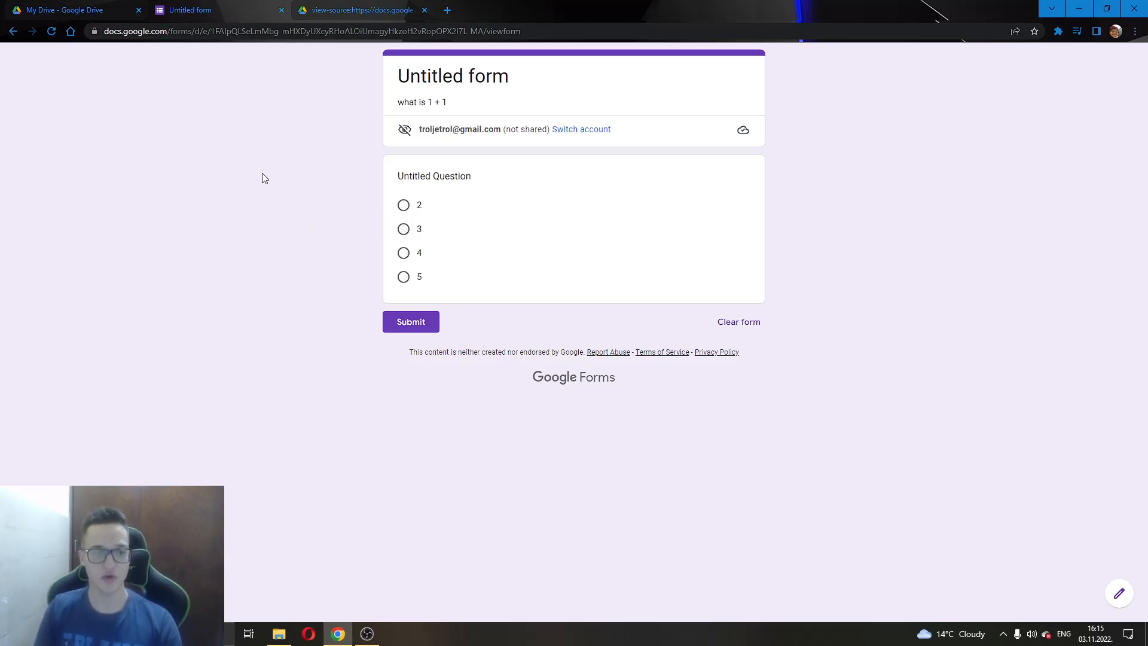
# Open the quiz form's page source from the page's right-click menu
pyautogui.rightClick(264, 178)
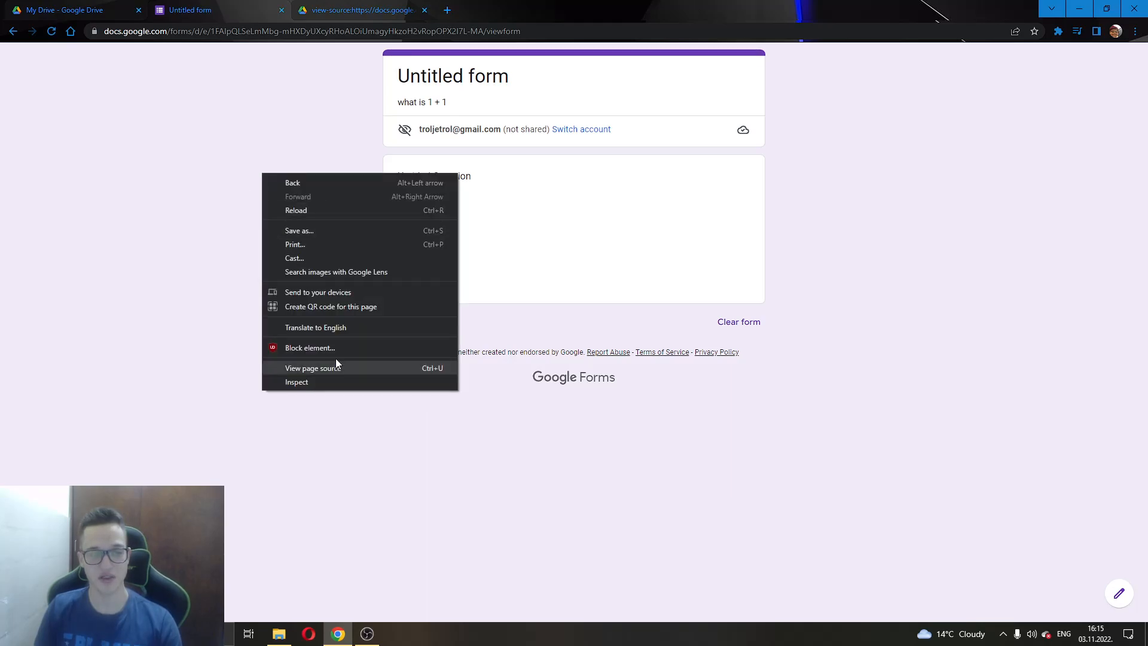
pyautogui.moveTo(339, 373)
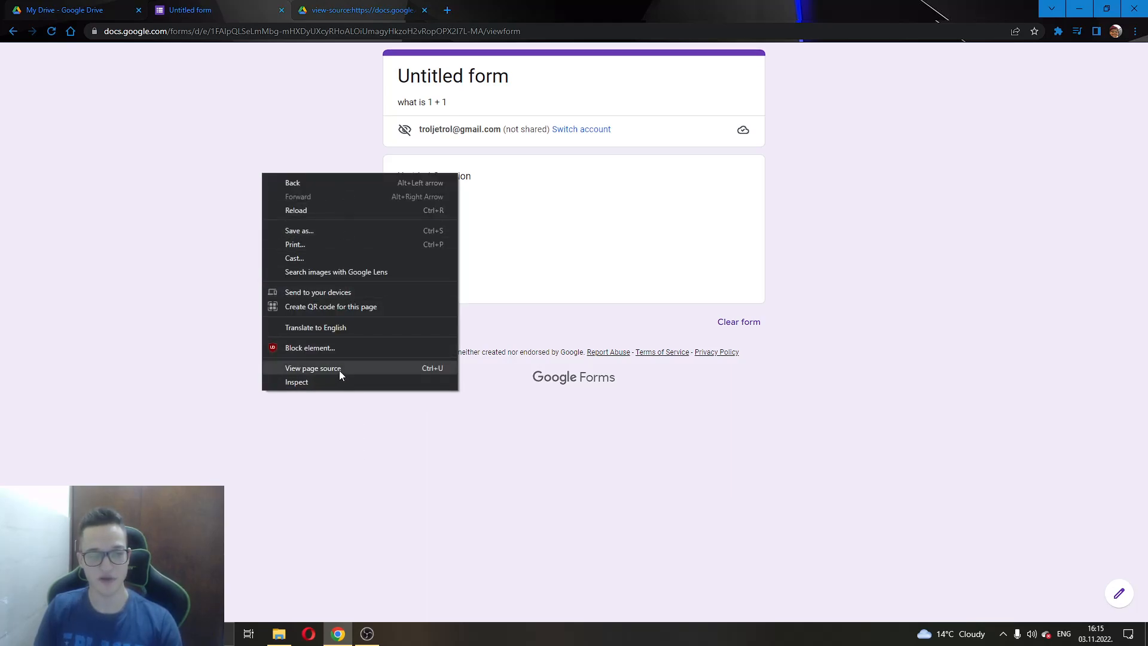
pyautogui.click(312, 367)
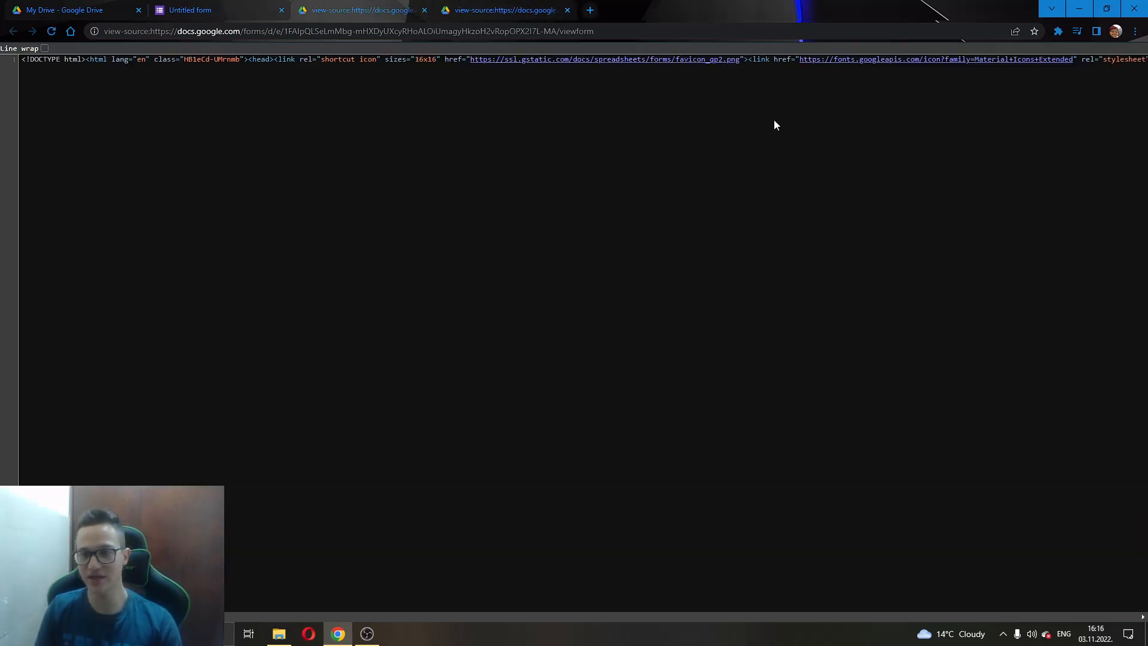
pyautogui.moveTo(878, 383)
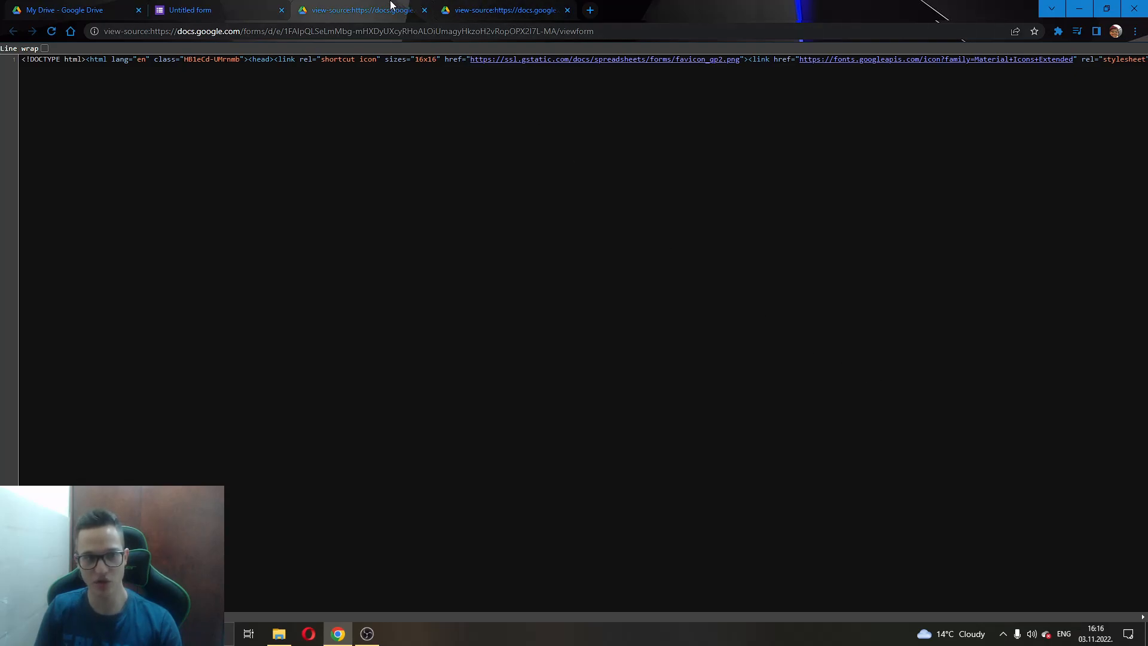
pyautogui.moveTo(293, 99)
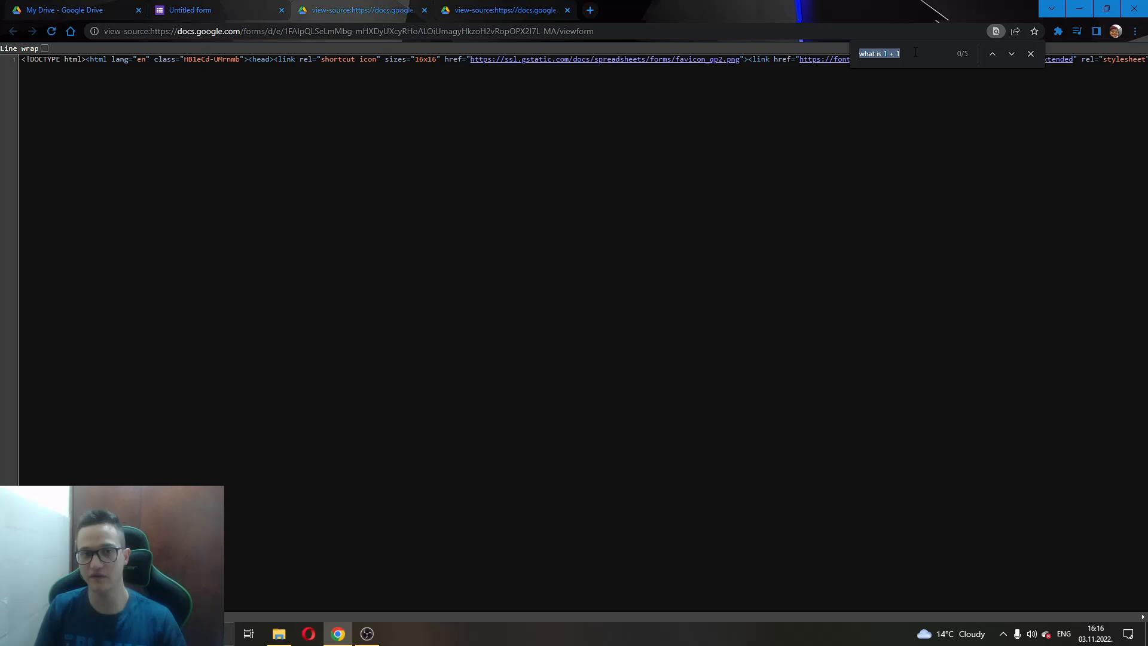
# Step through the 'what is 1 + 1' matches toward the embedded answer data
pyautogui.press('Return')
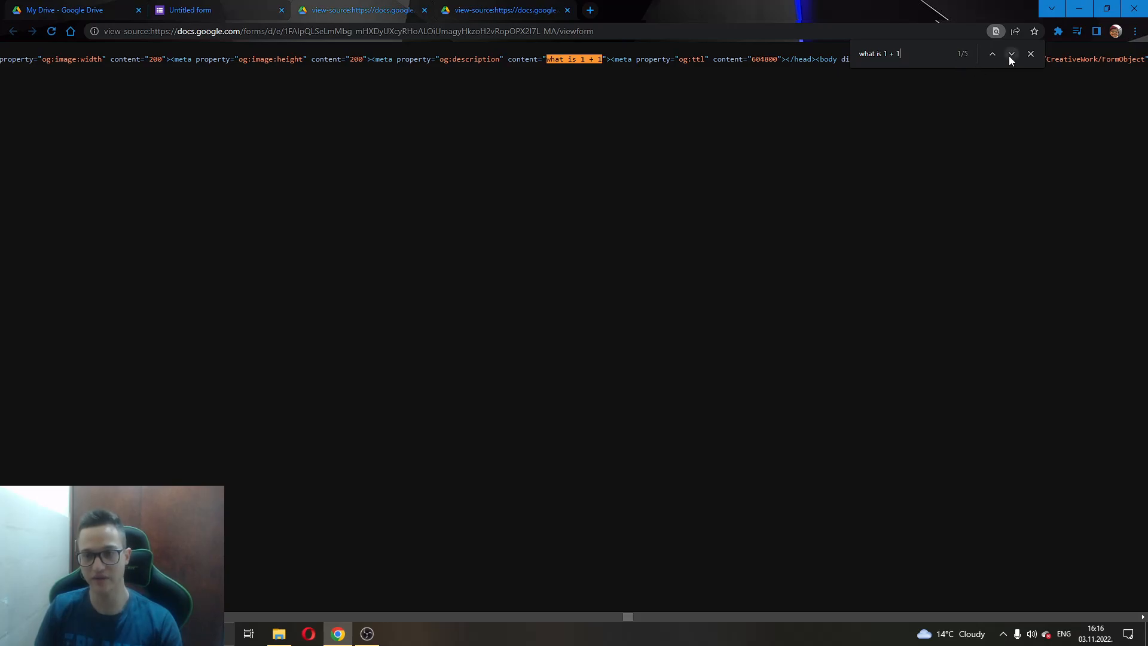
pyautogui.click(1011, 53)
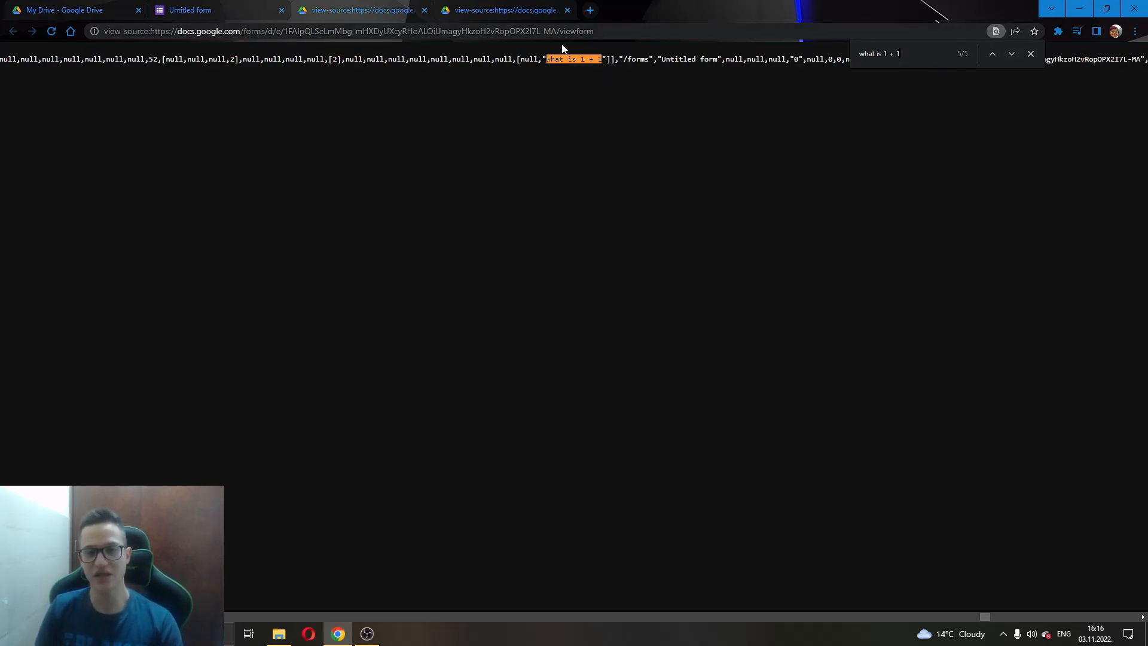
pyautogui.moveTo(585, 72)
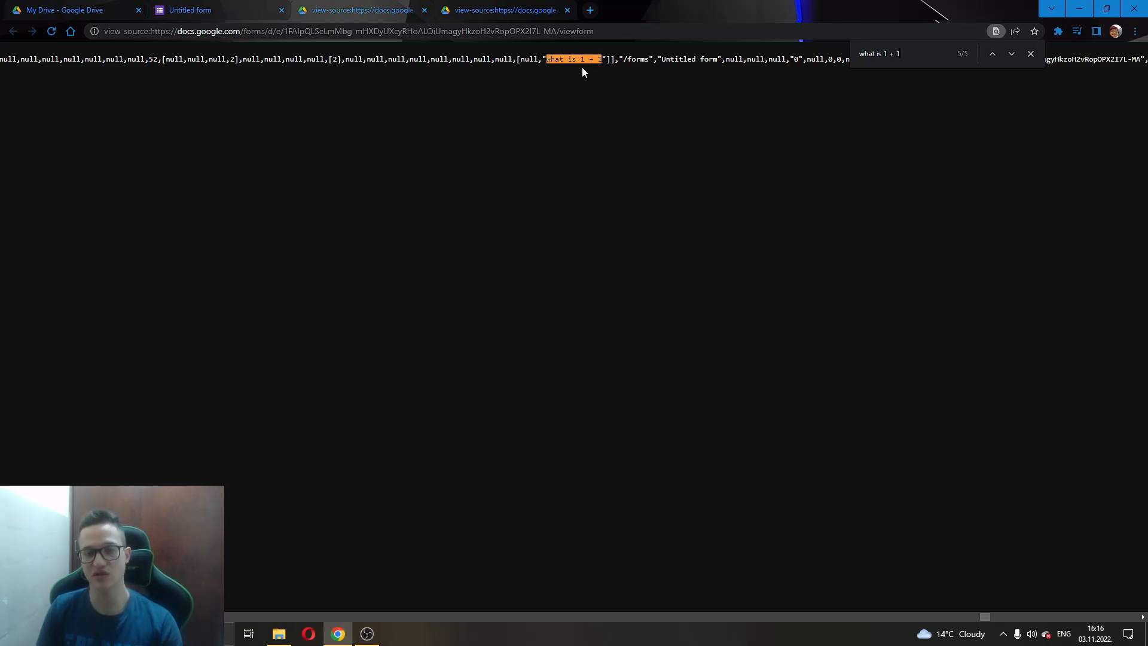
pyautogui.moveTo(539, 82)
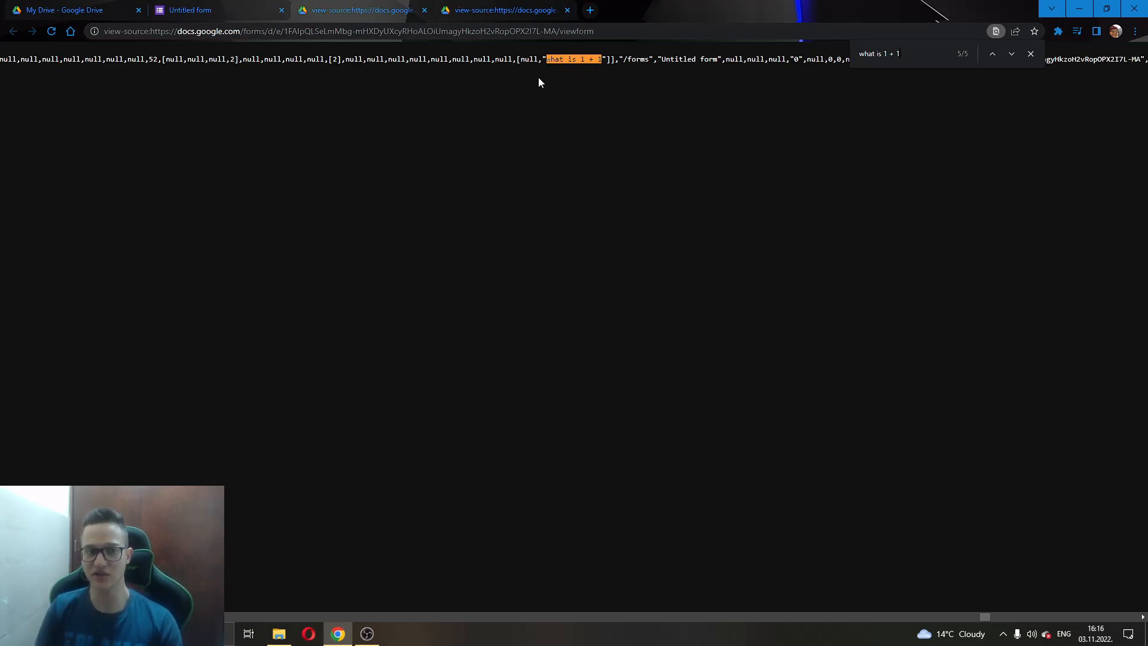
pyautogui.moveTo(1031, 633)
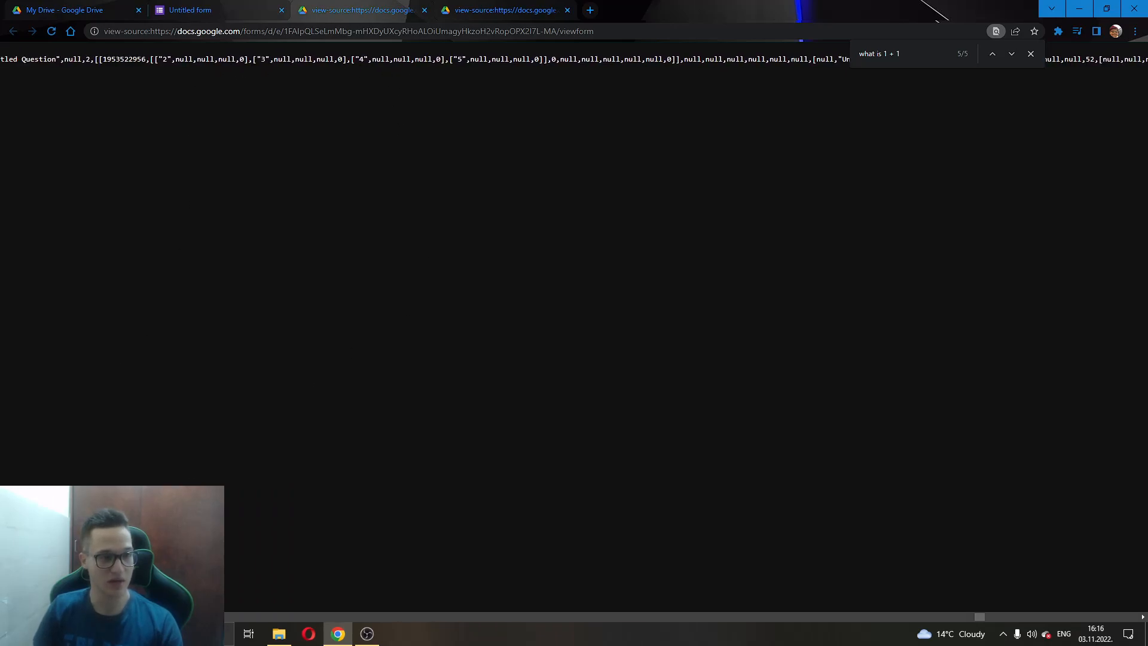
pyautogui.moveTo(1030, 54)
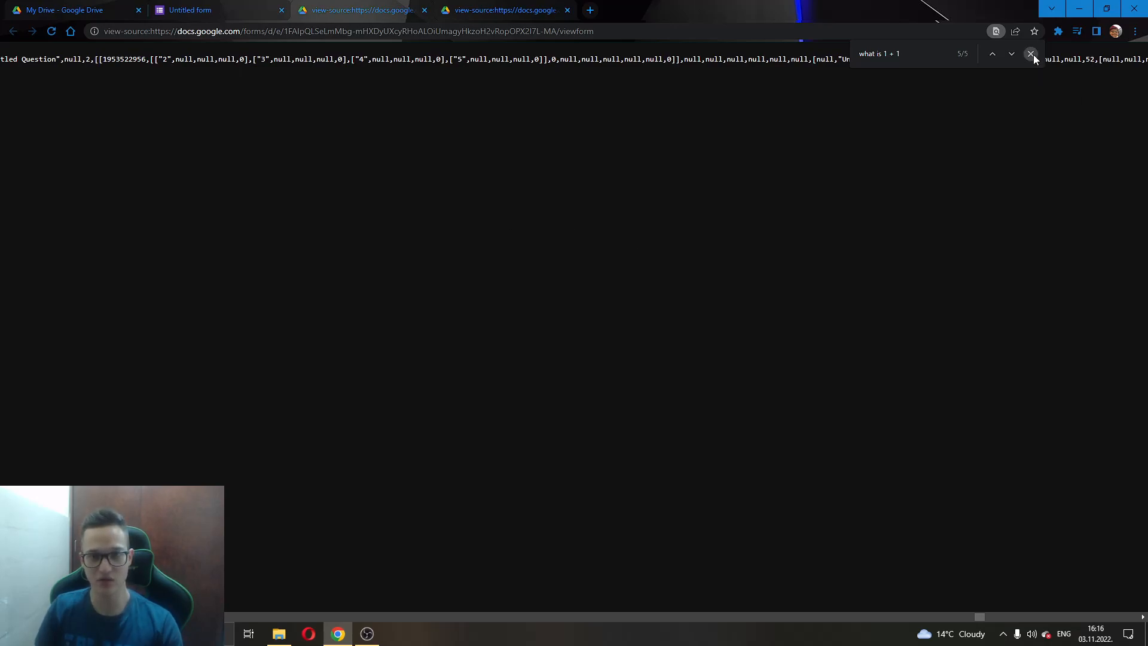
# Close the find bar and clear the selection to view the answer choices 2, 3, 4, 5
pyautogui.click(1031, 53)
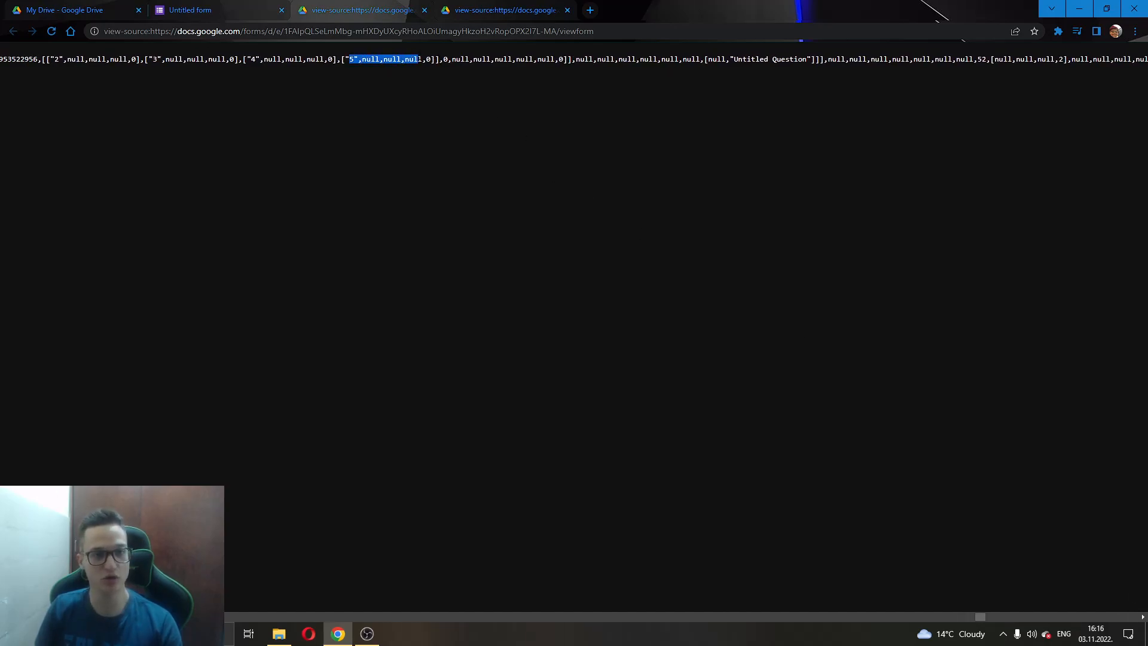
pyautogui.click(289, 75)
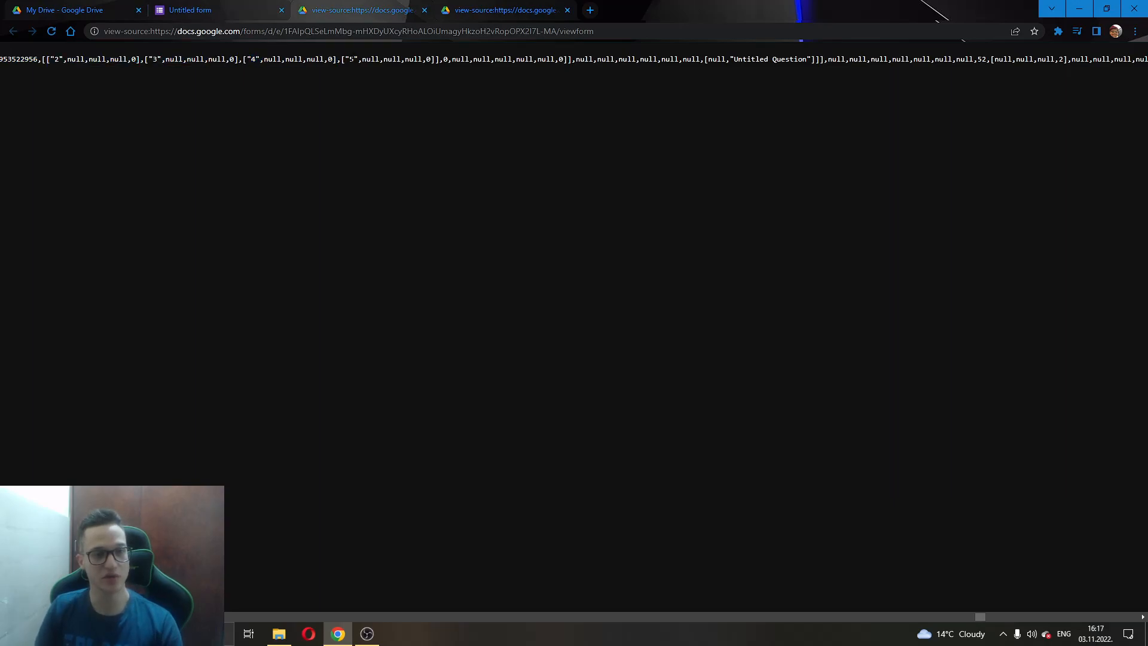
pyautogui.moveTo(759, 70)
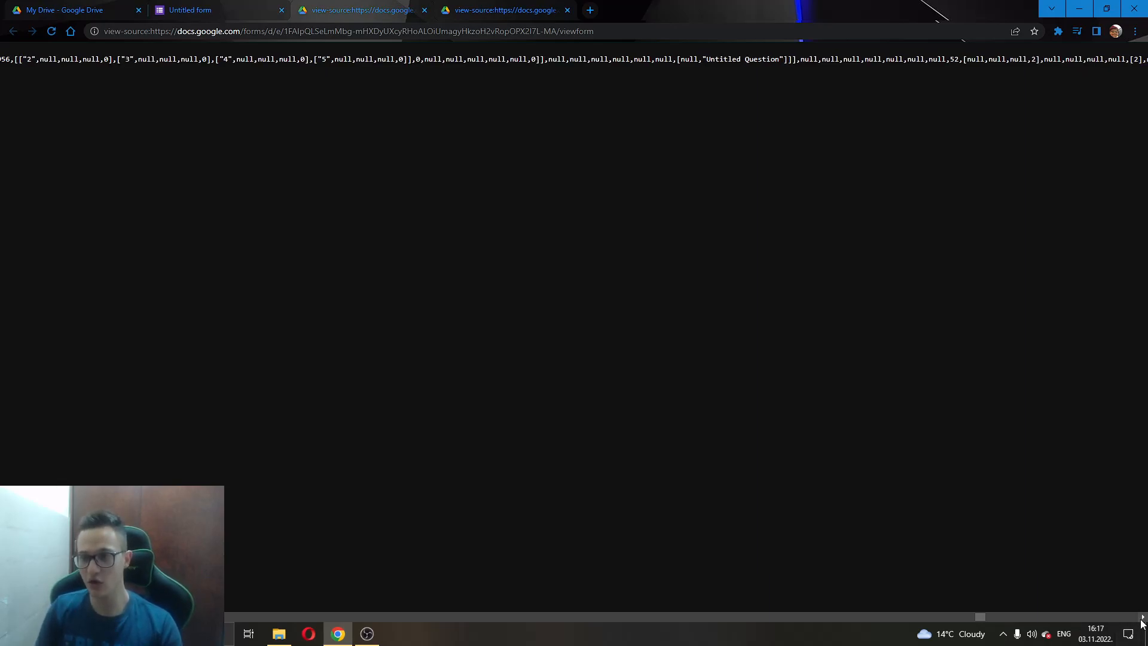
# Scroll right and select the [null,null,null,2] answer block before 'what is 1 + 1'
pyautogui.hscroll(3)
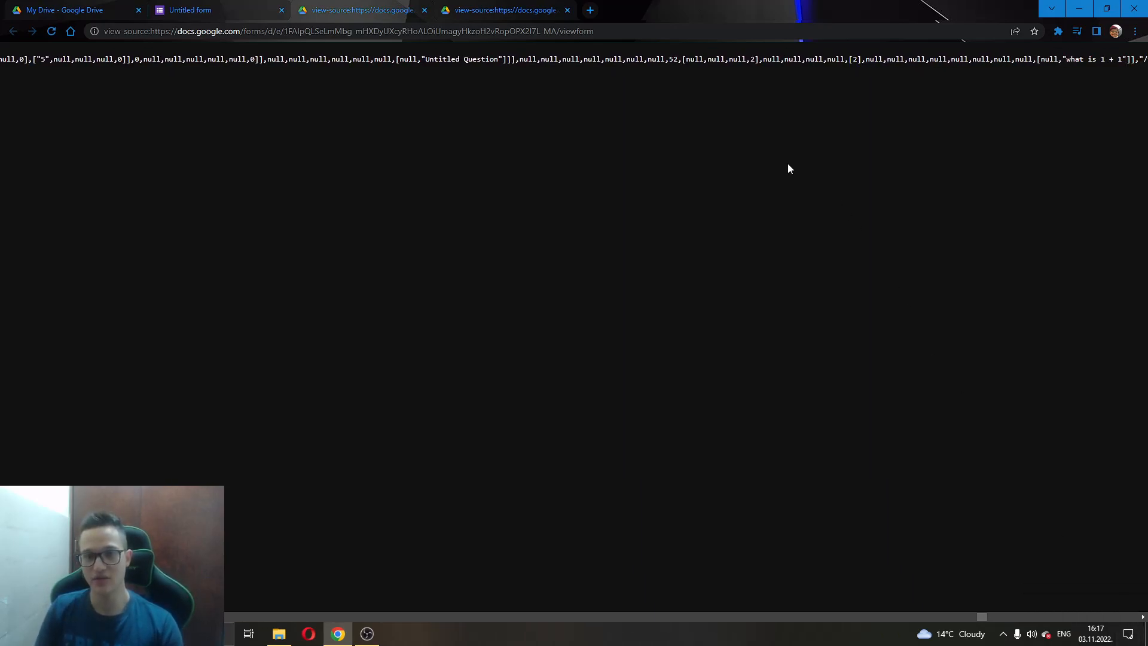
pyautogui.doubleClick(720, 60)
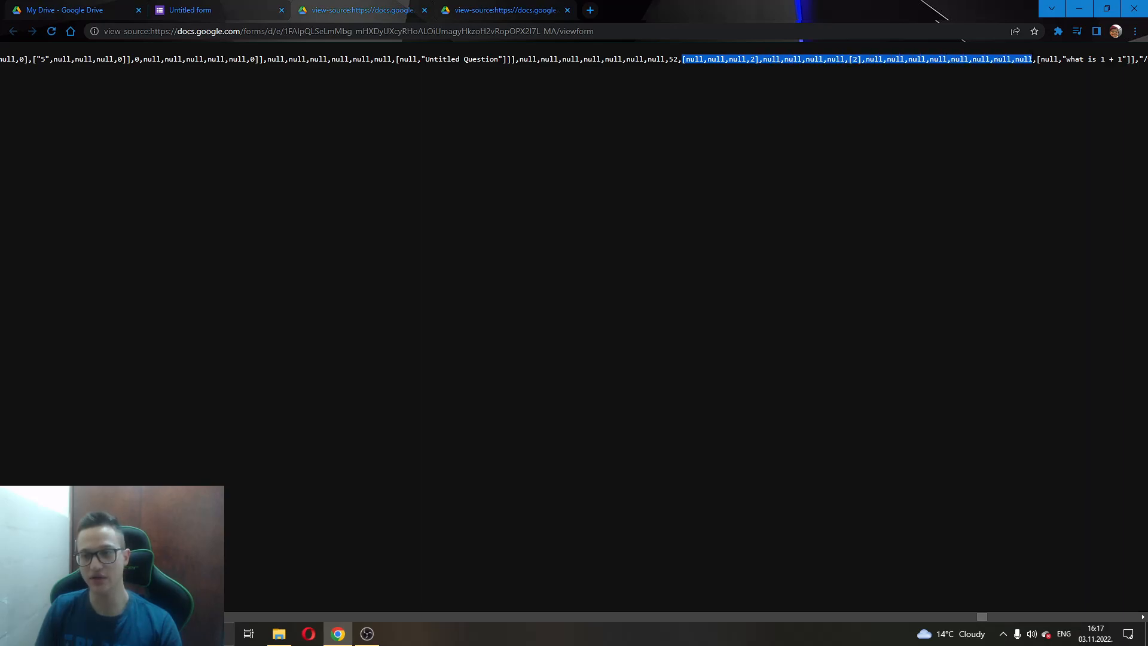
pyautogui.moveTo(747, 68)
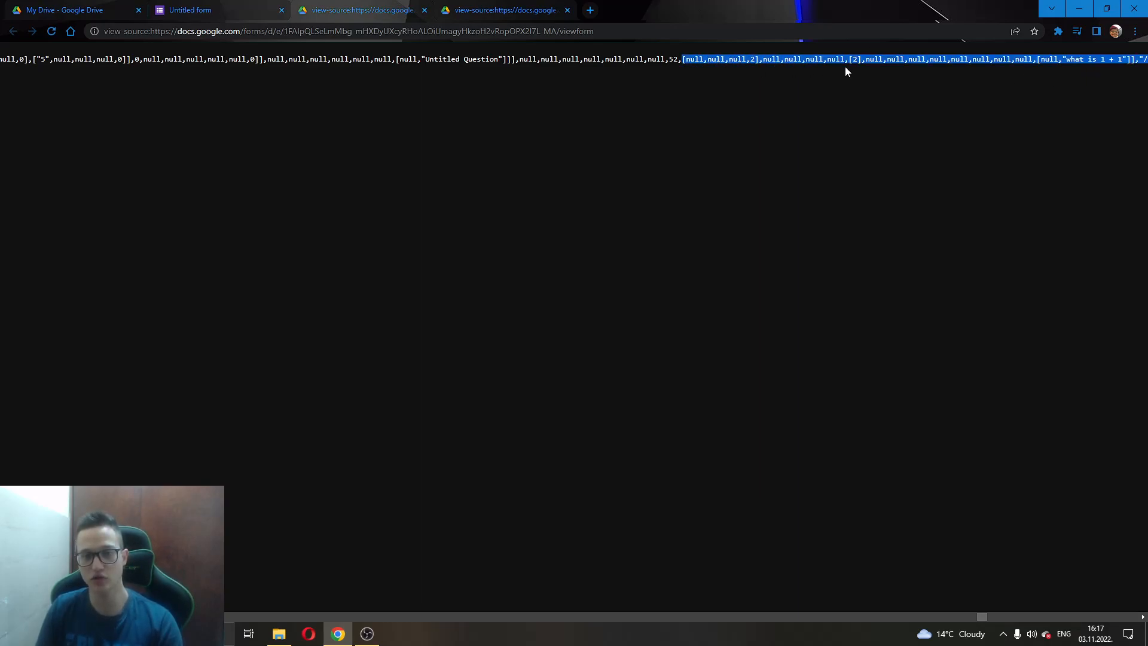
pyautogui.moveTo(898, 78)
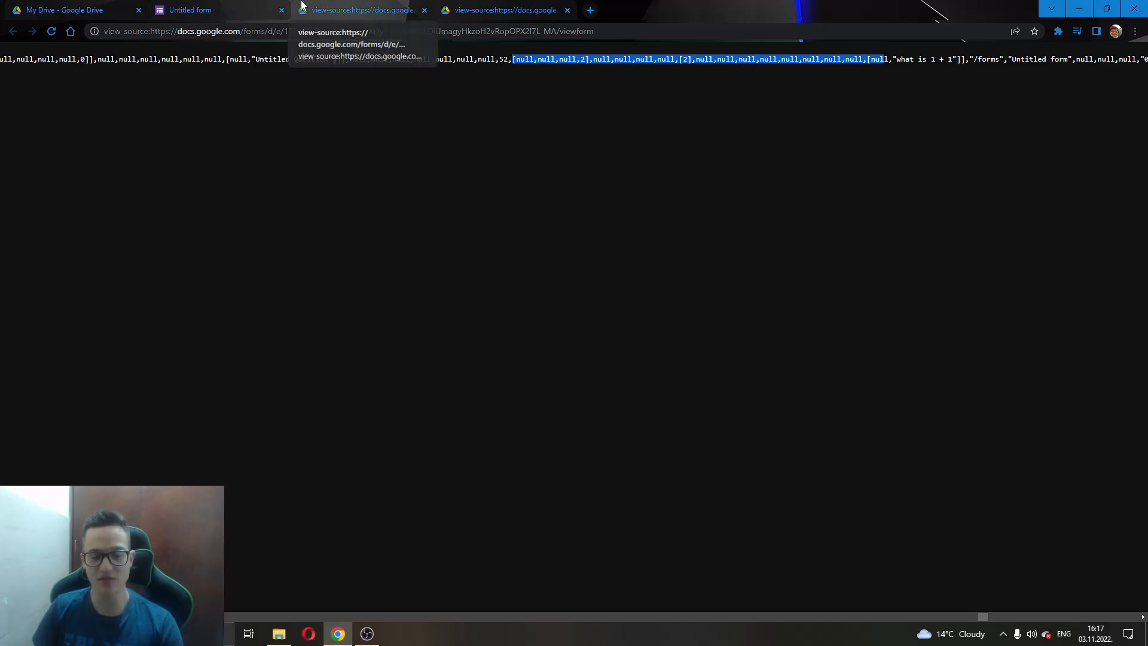
pyautogui.moveTo(190, 10)
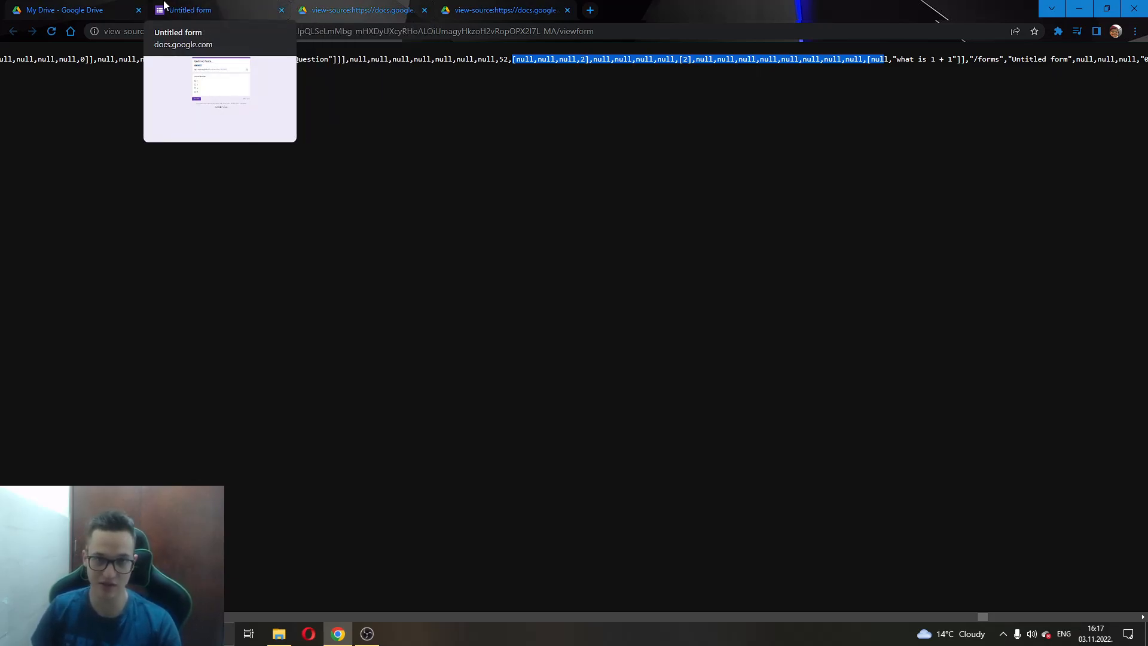
# Switch back to the Untitled form tab with the live quiz
pyautogui.click(191, 10)
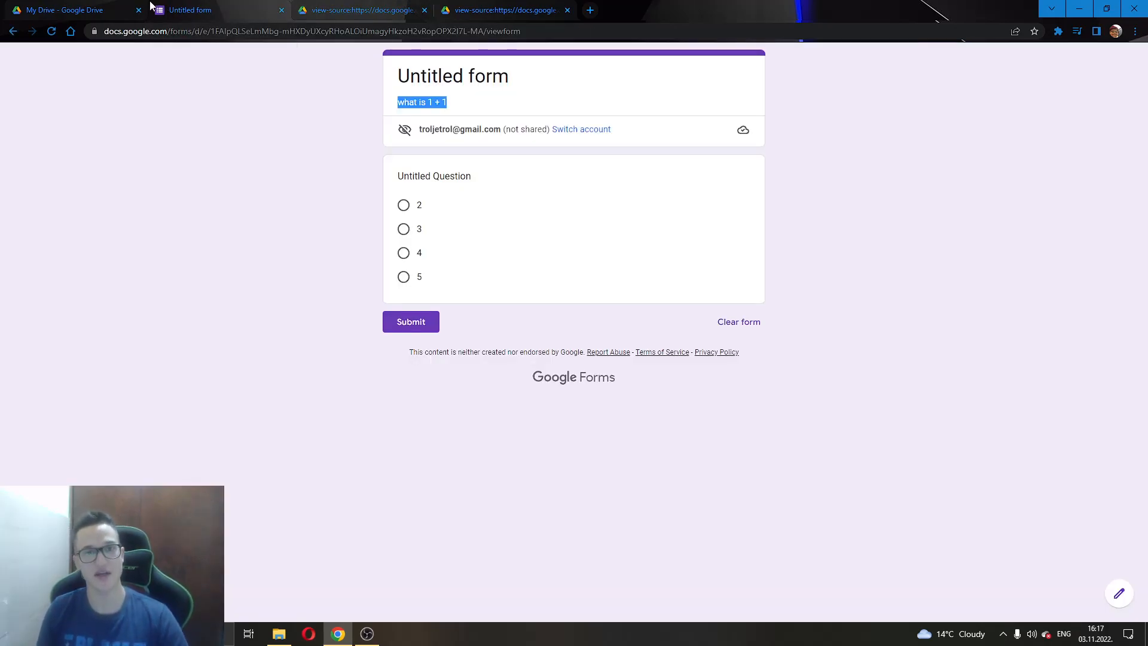